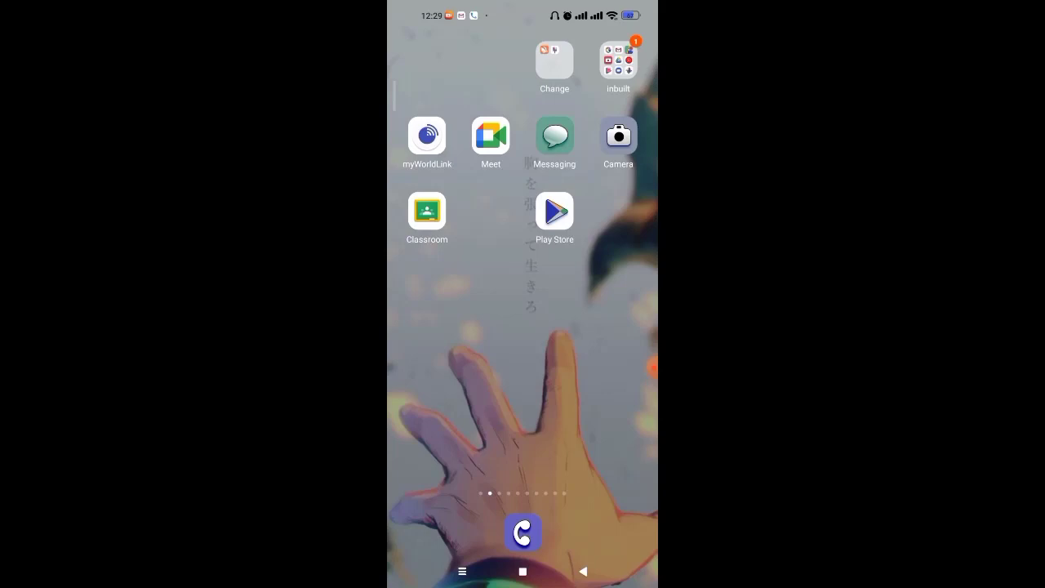
Step: Launch the Play Store from its home-screen icon
click(554, 210)
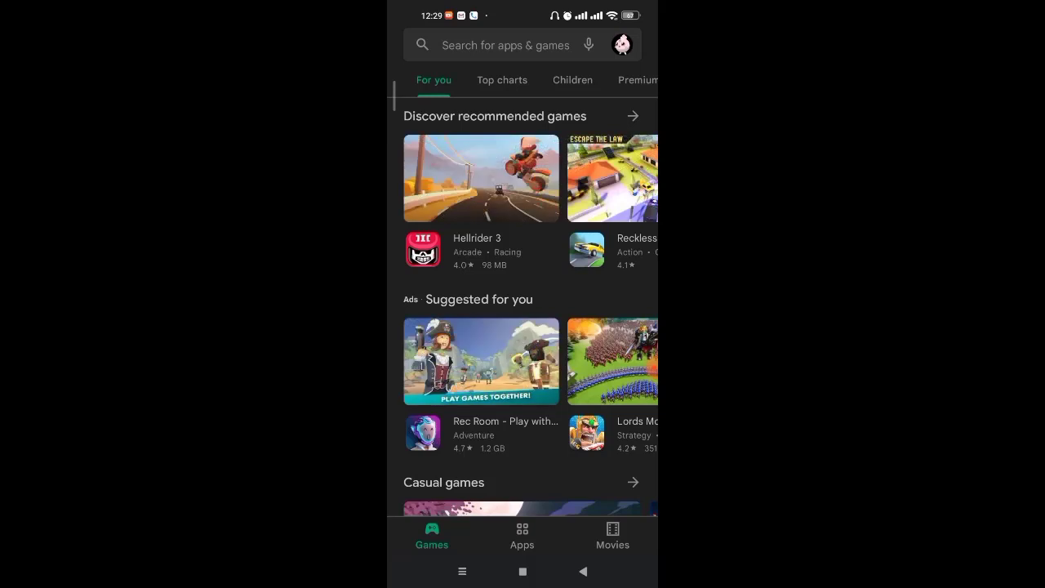
Step: Search the Play Store for 'dollar' and pick the Dollar General suggestion to check for updates
click(514, 46)
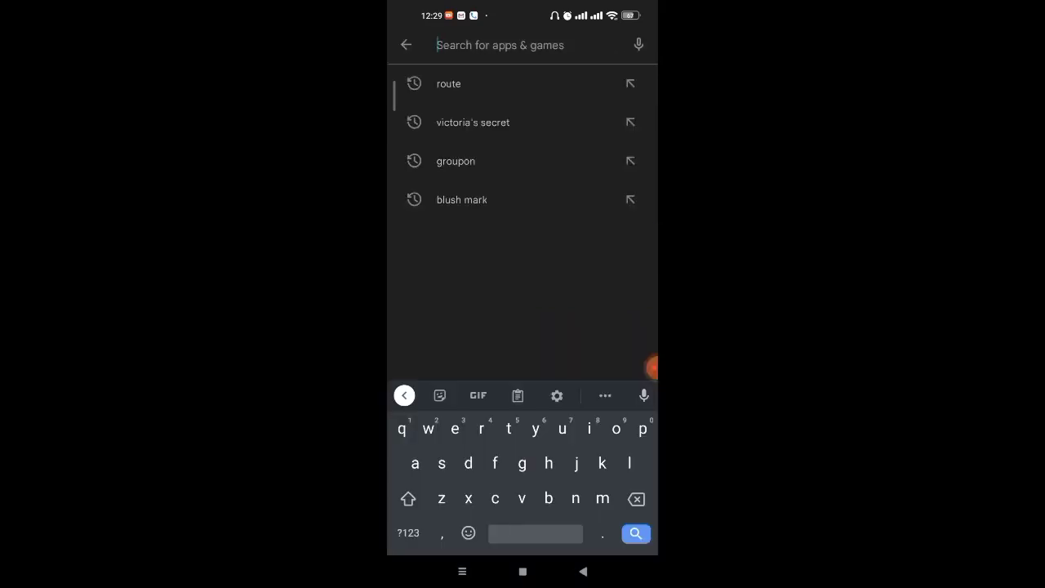
text(doll)
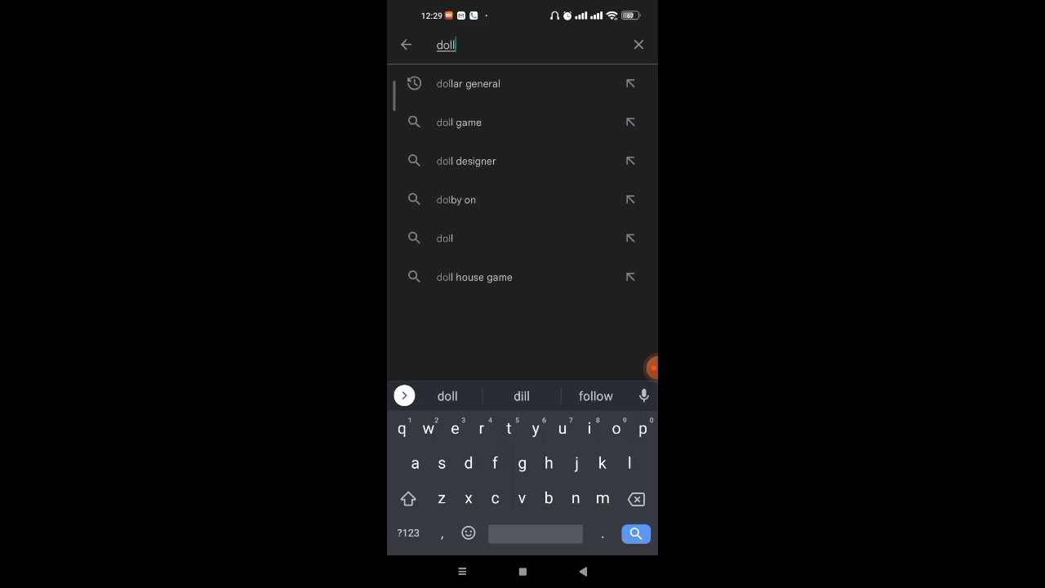
text(ar)
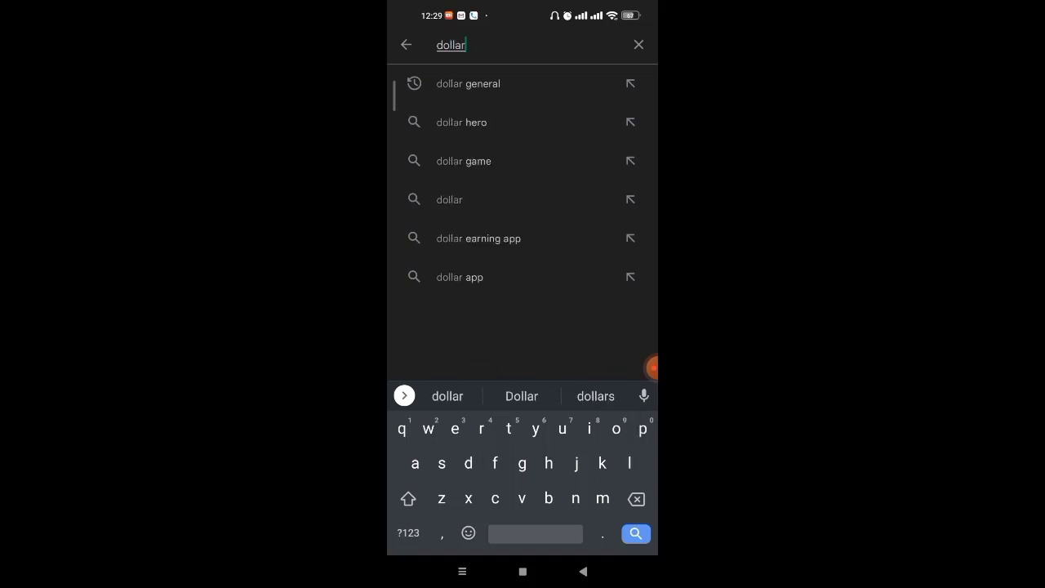
click(467, 84)
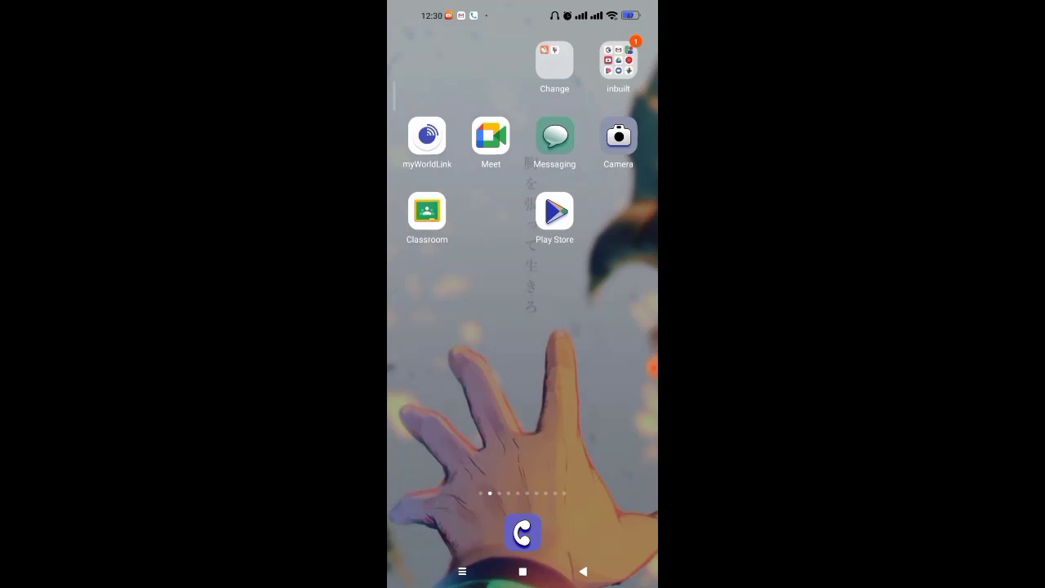
Step: Scroll the main Settings list down until the Apps and battery entries are visible
scroll(down, 3)
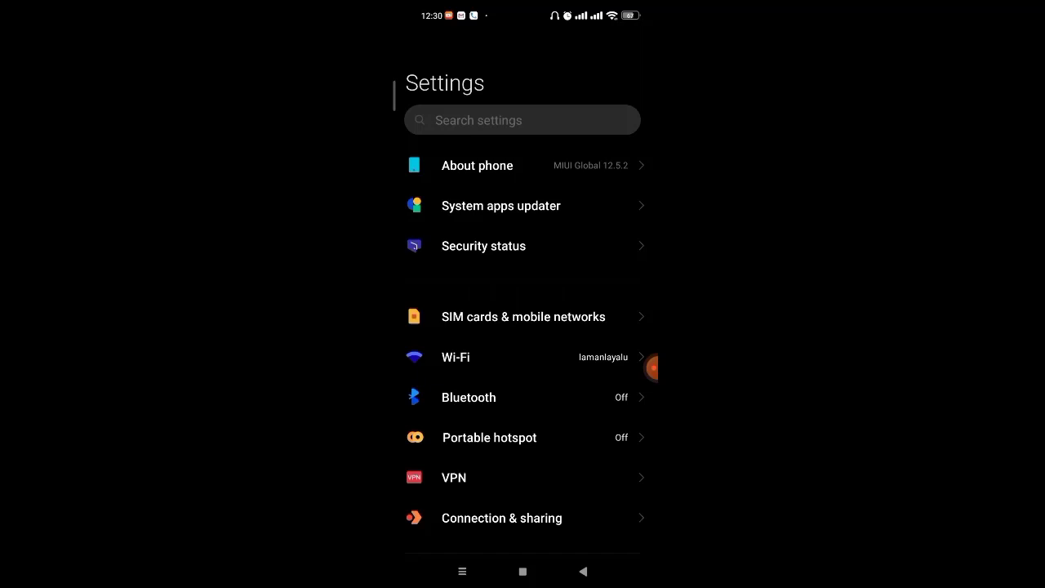
scroll(down, 3)
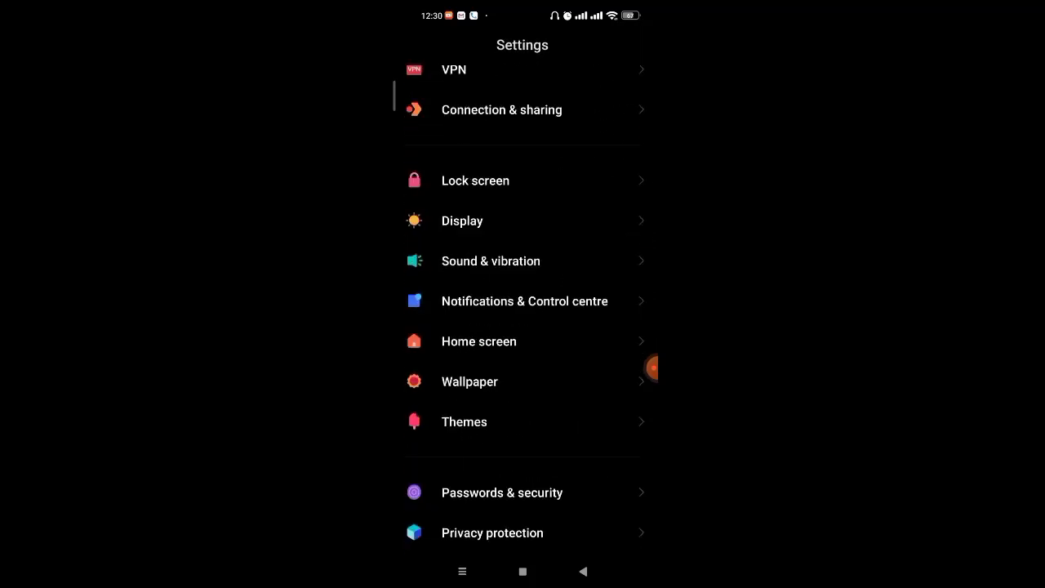
scroll(down, 3)
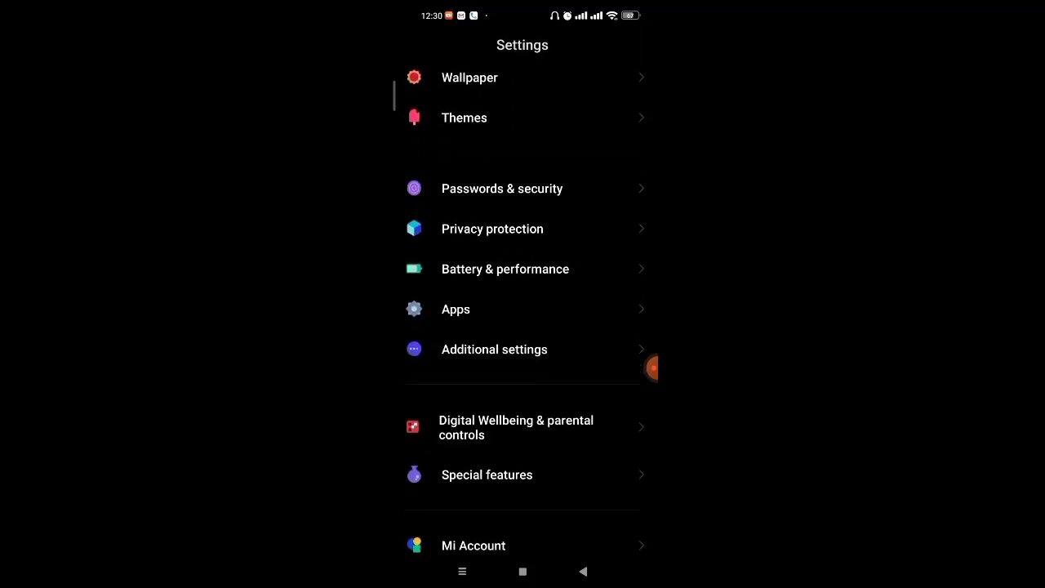
Step: Go to Apps > Manage apps and filter the installed apps by 'doll' to isolate Dollar General
click(455, 309)
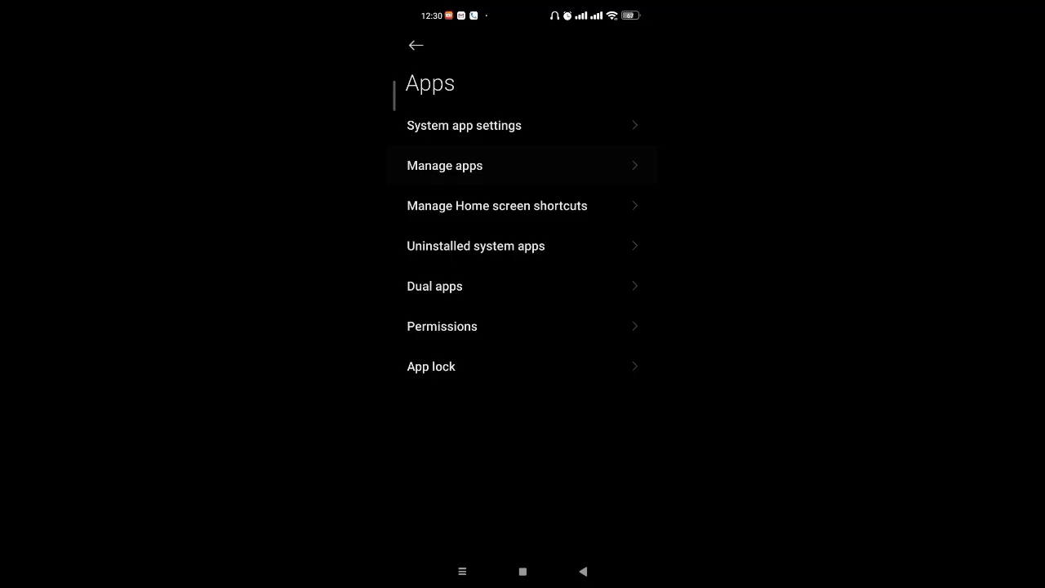
click(444, 165)
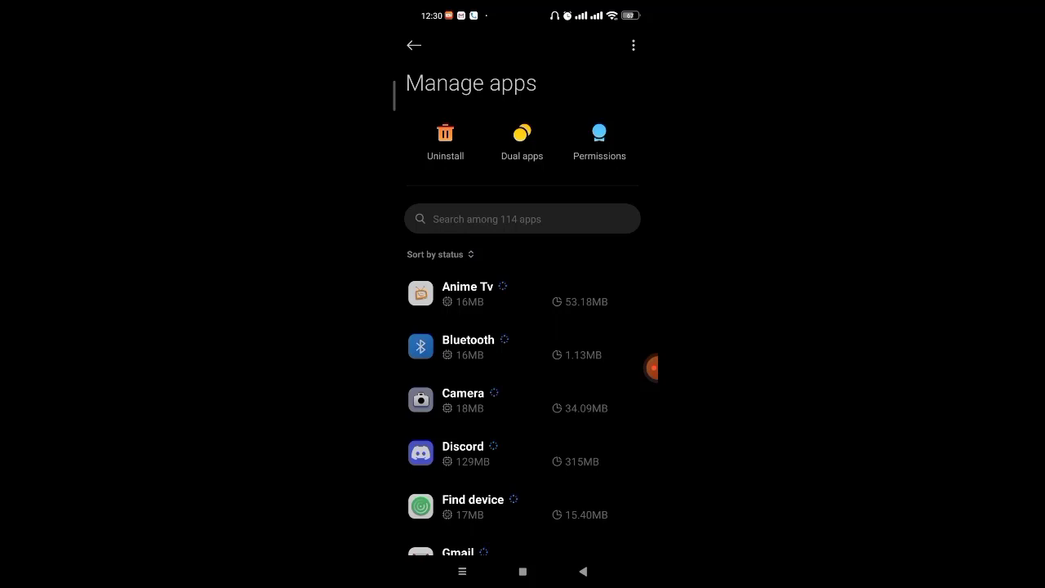
text(dollar)
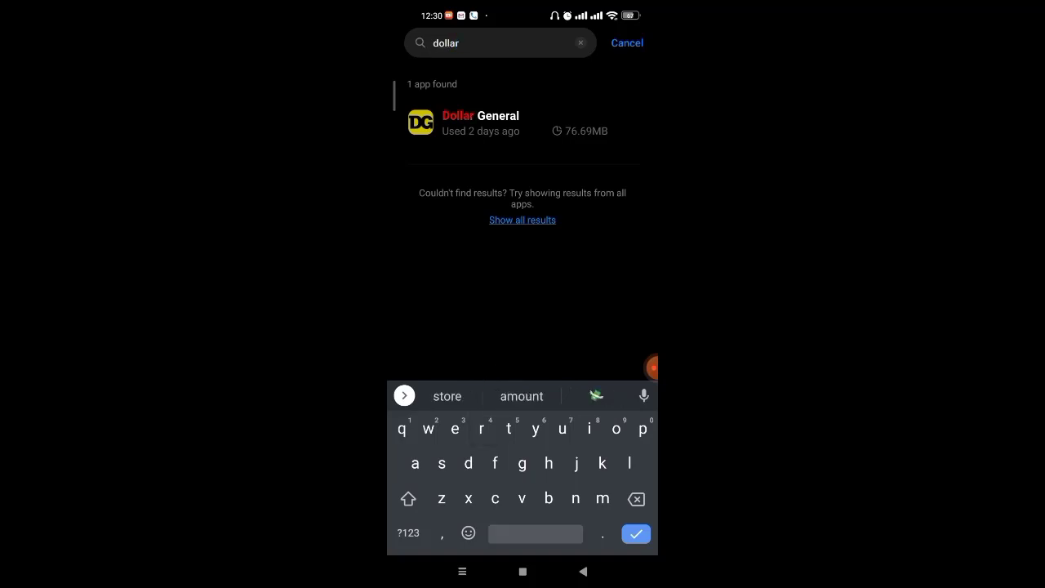
Step: From Dollar General's App info, clear only its cache via Clear data > Clear cache > OK
click(480, 123)
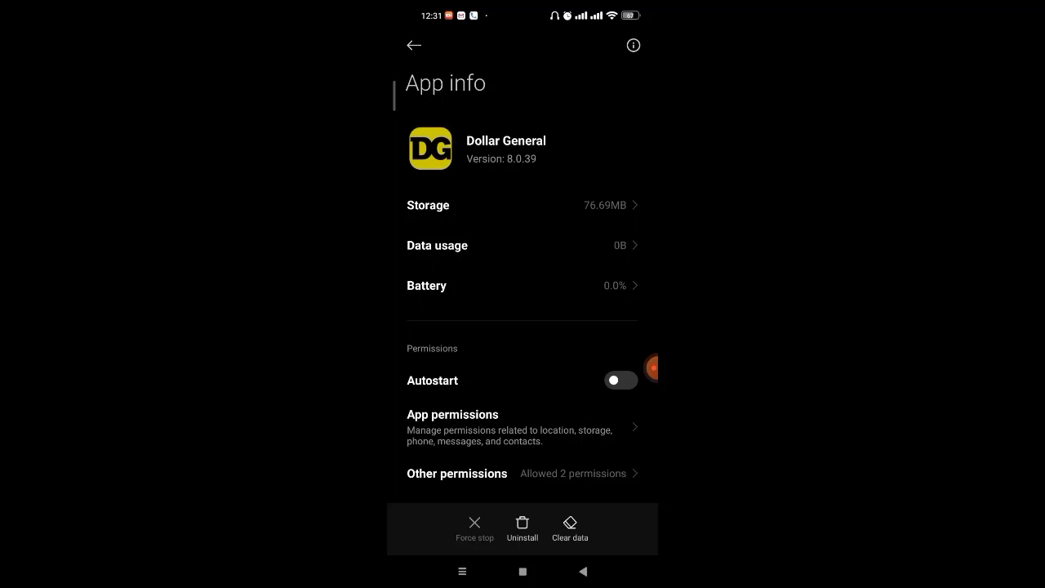
click(570, 526)
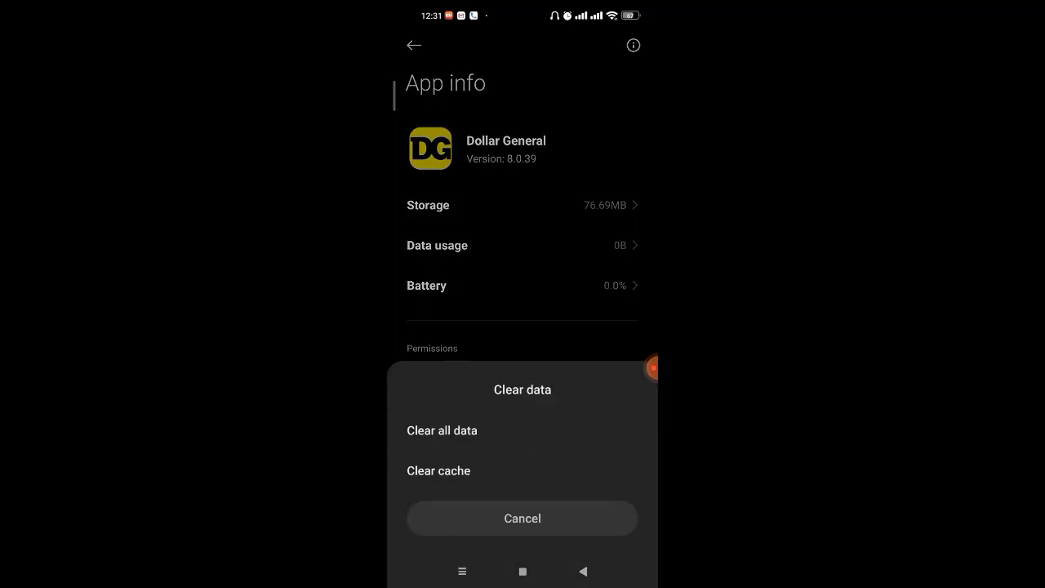
click(437, 471)
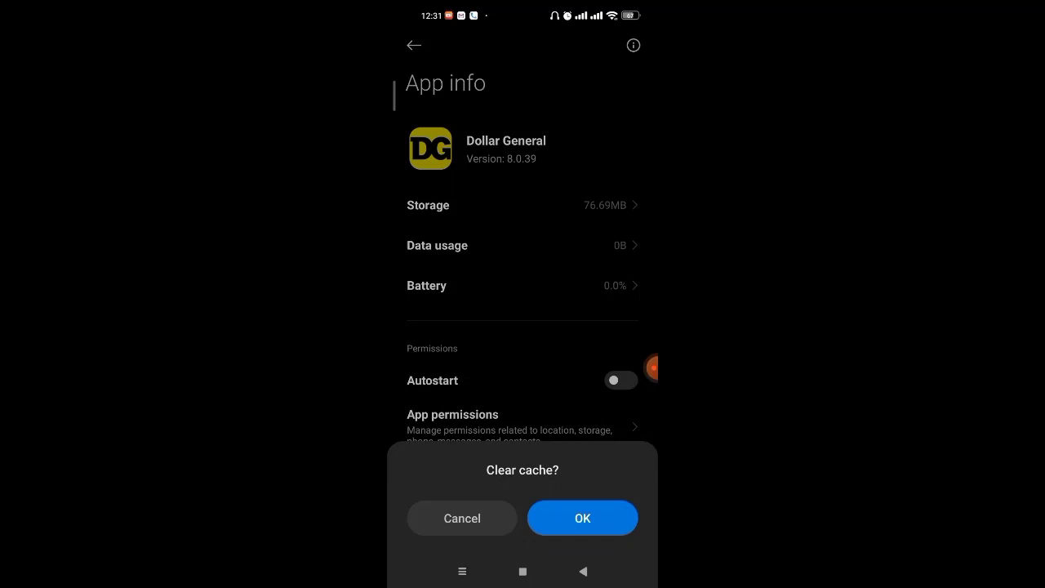
click(581, 517)
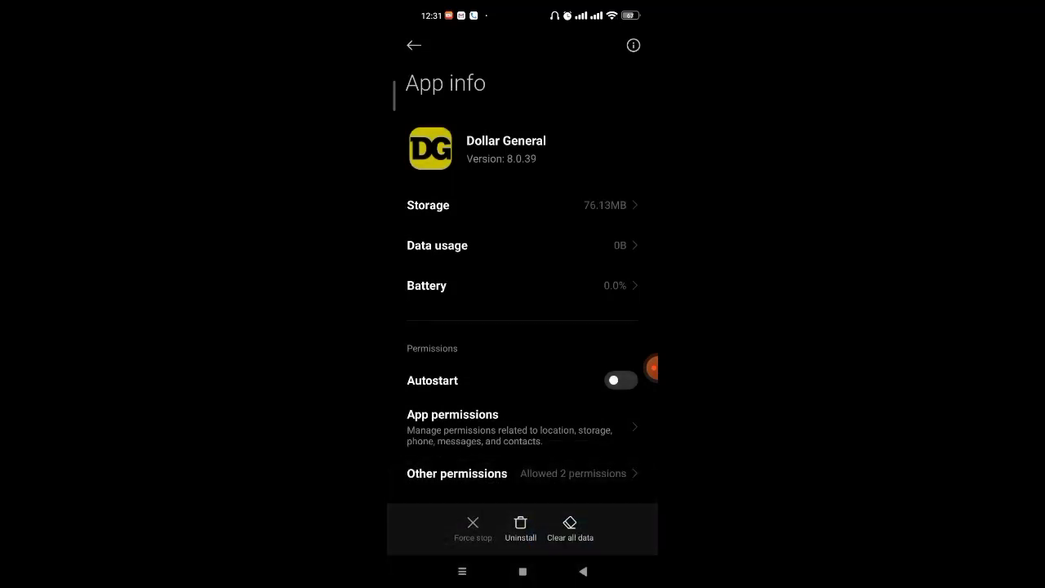